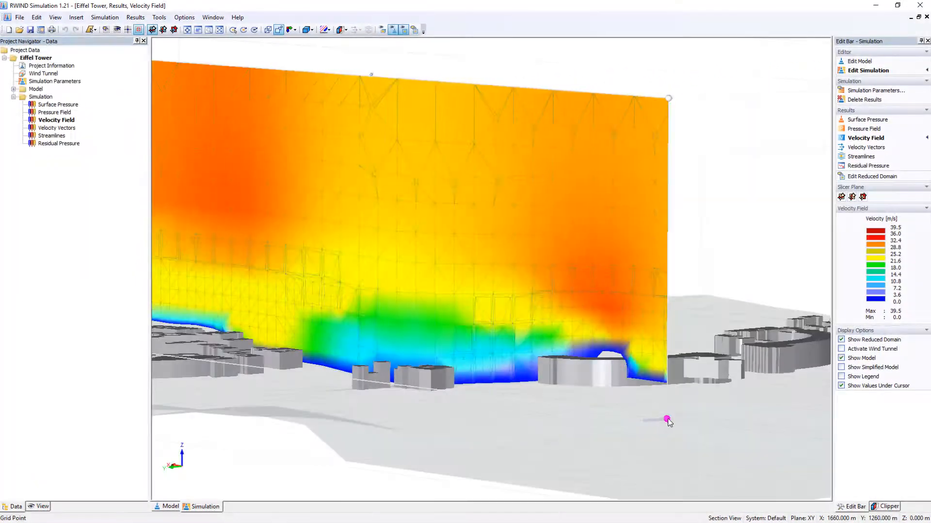
- Leave the Eiffel Tower velocity field and bring up the Dubai building model in RFEM
left_click_drag(666, 420, 766, 412)
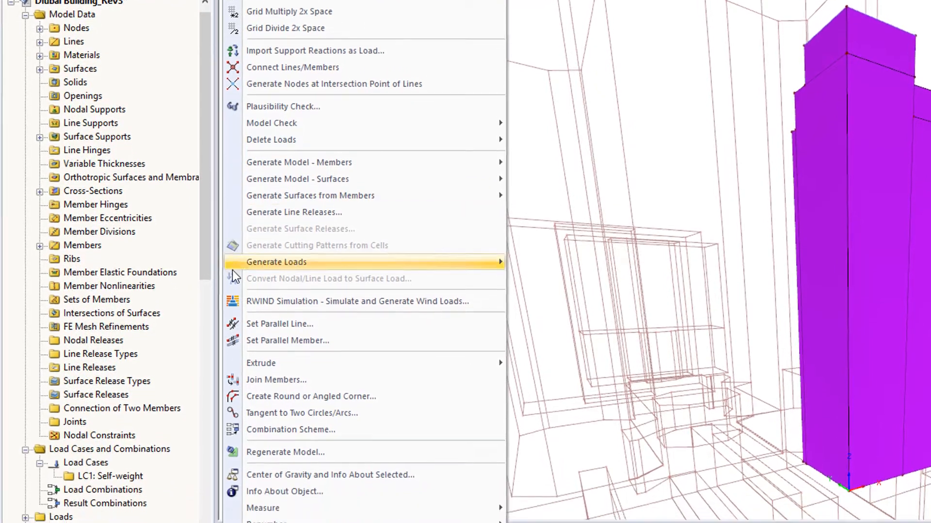
- Use ASCE 7-16 exposure category C and send the four wind-direction load cases to RWIND Simulation
left_click(357, 301)
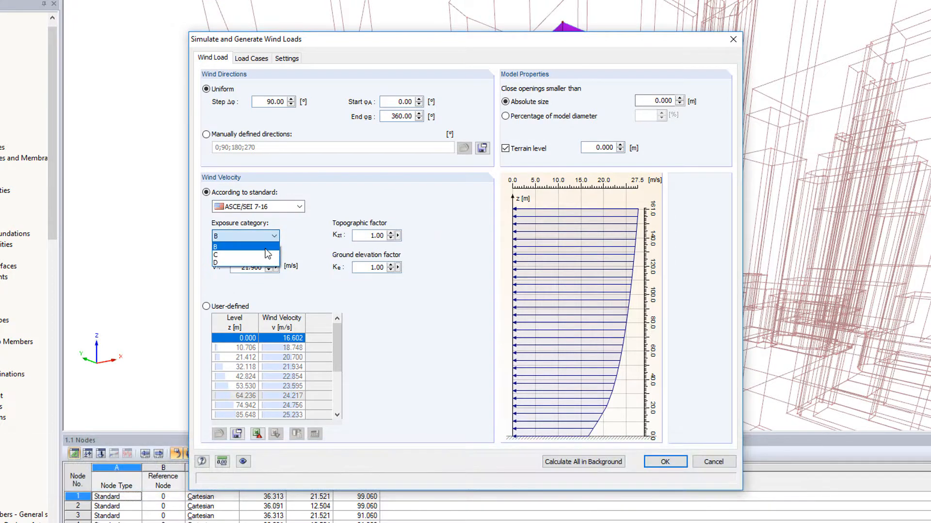
left_click(217, 255)
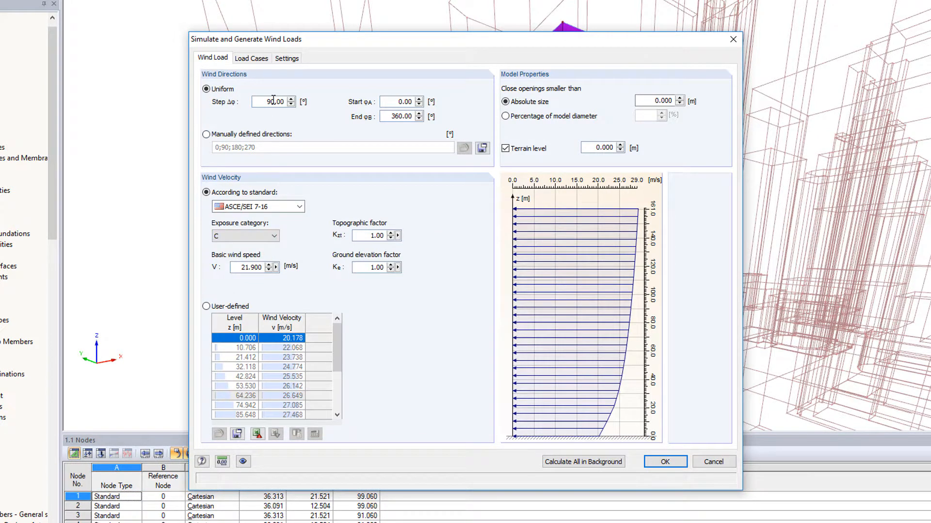
left_click(251, 58)
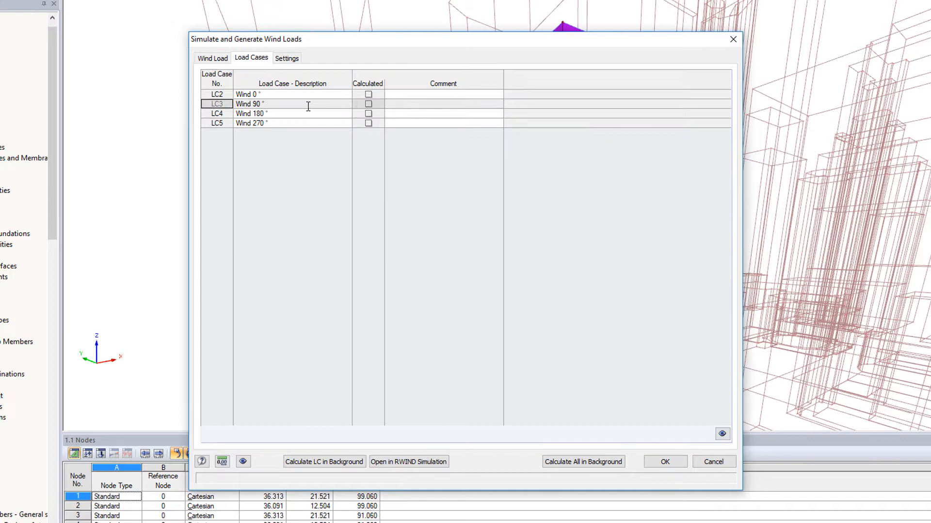
mouse_move(430, 431)
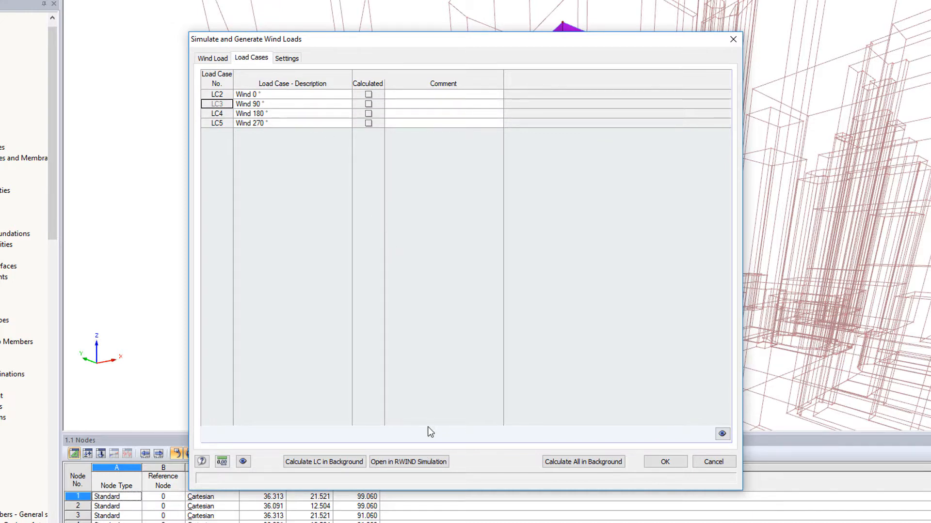
left_click(408, 462)
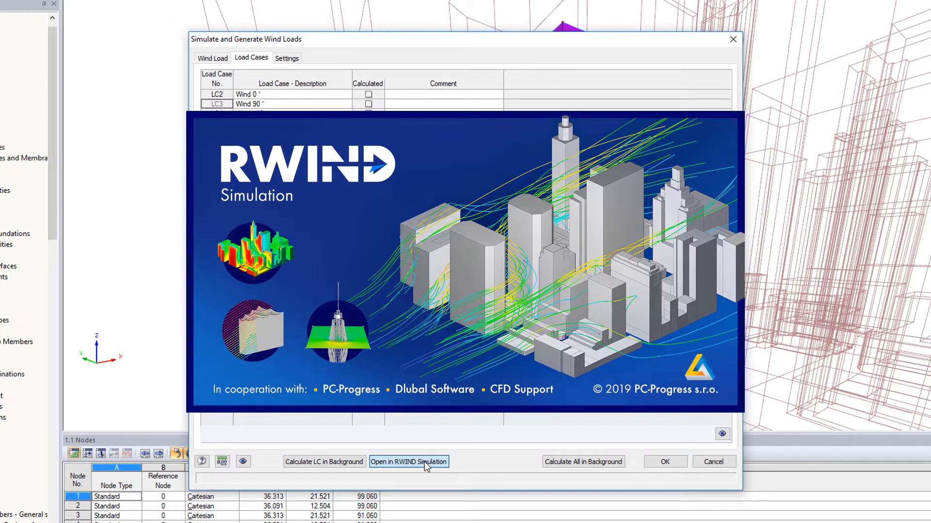
- Import Dlubal Building_Neighboring.stl as the surrounding buildings around the tower
left_click(408, 462)
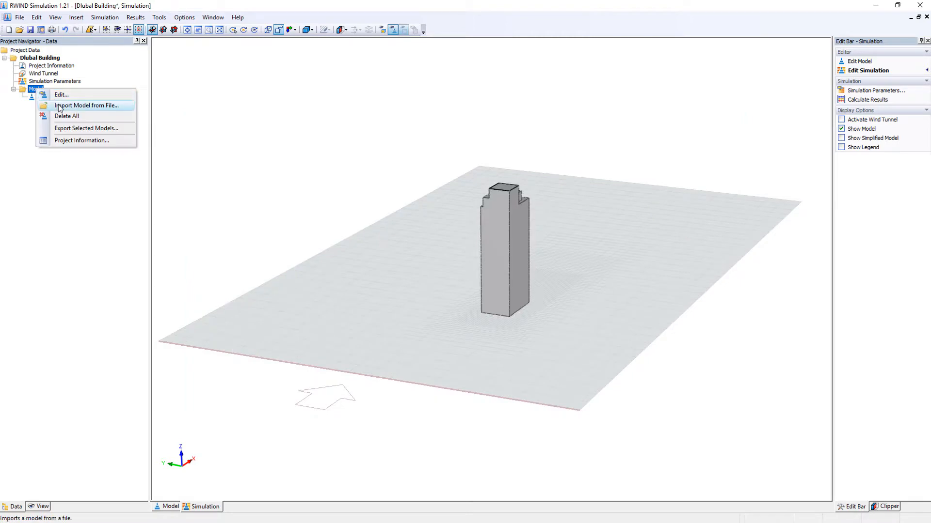
left_click(85, 105)
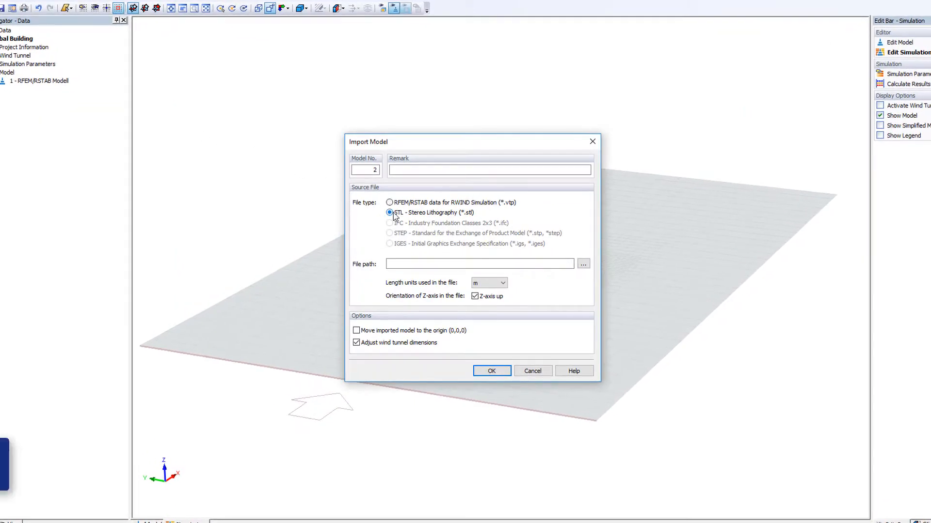
left_click(582, 264)
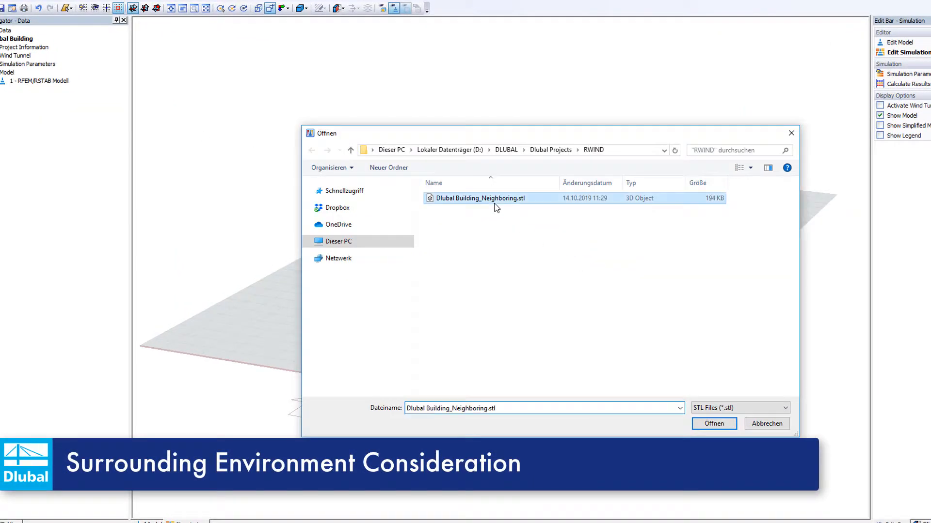
left_click(713, 424)
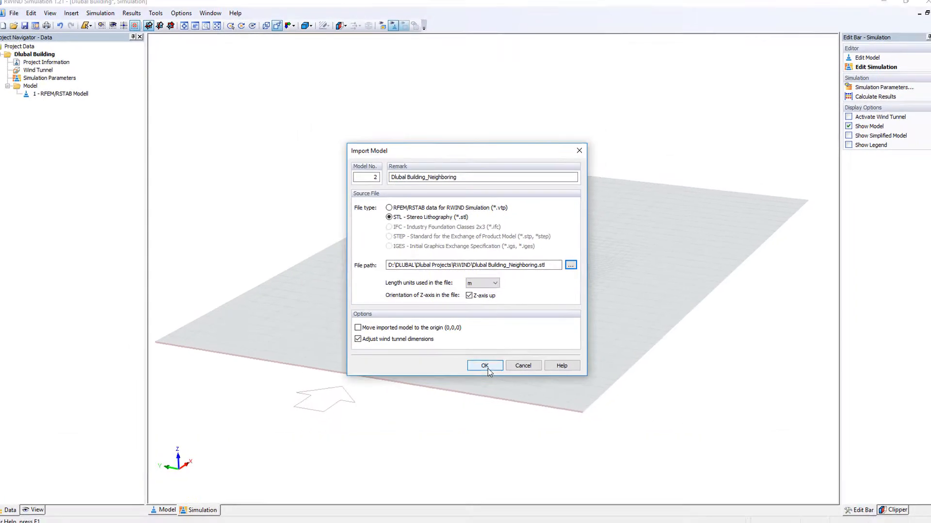
left_click(484, 366)
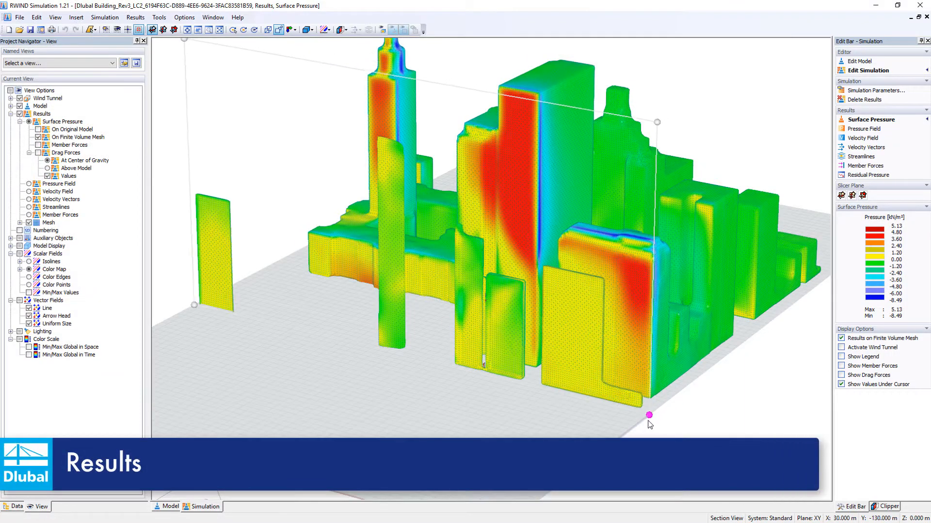
- Browse past the curtain-wall velocity results to the pressure field slice around the free-standing roof
left_click_drag(649, 416, 595, 457)
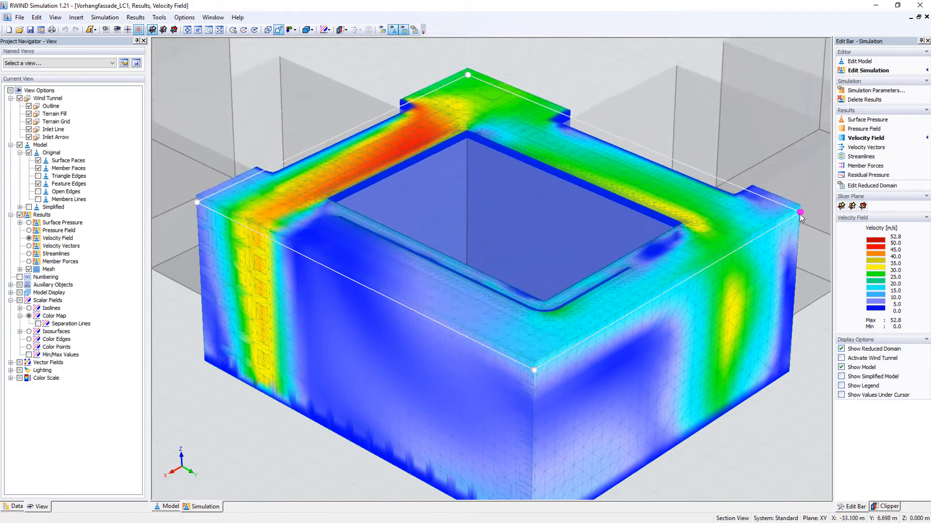
left_click(888, 506)
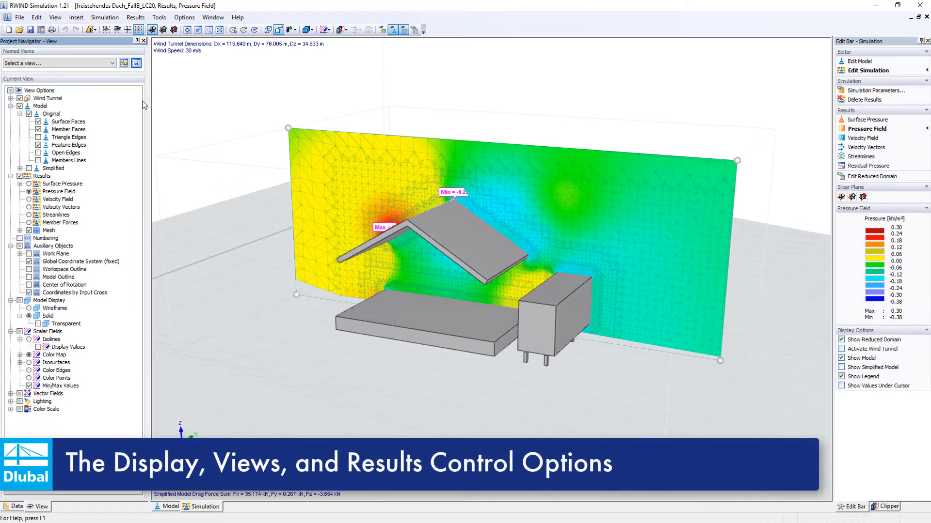
- View the model along the Y-direction before showing LC2 Wind 0° surface loads in RFEM
left_click(289, 29)
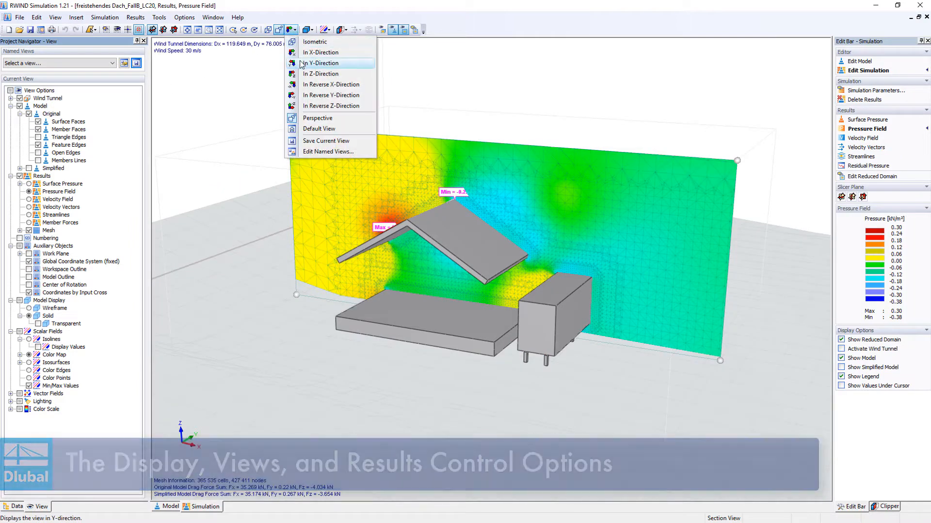
left_click(322, 63)
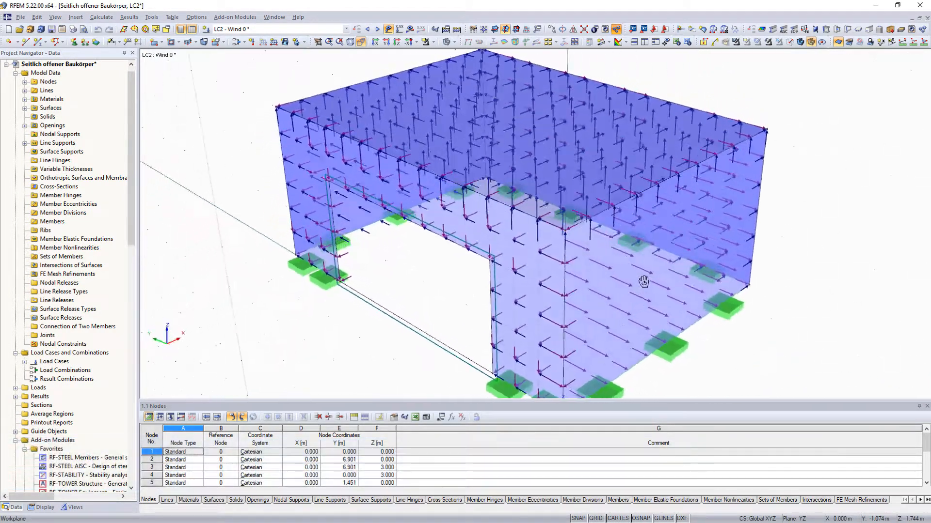
- Show the surface load distribution, orbit the building, then display global deformations u for LC2
left_click(101, 507)
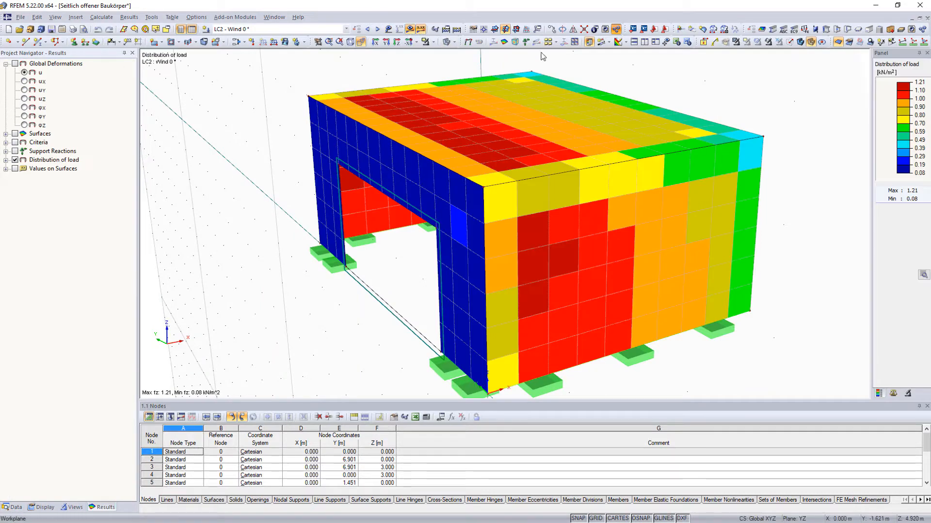
left_click_drag(540, 56, 544, 118)
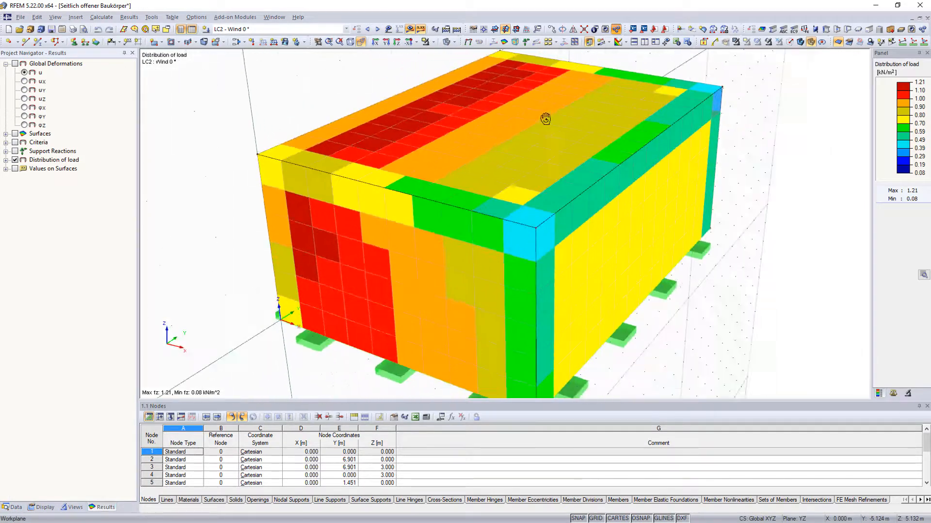
left_click(24, 71)
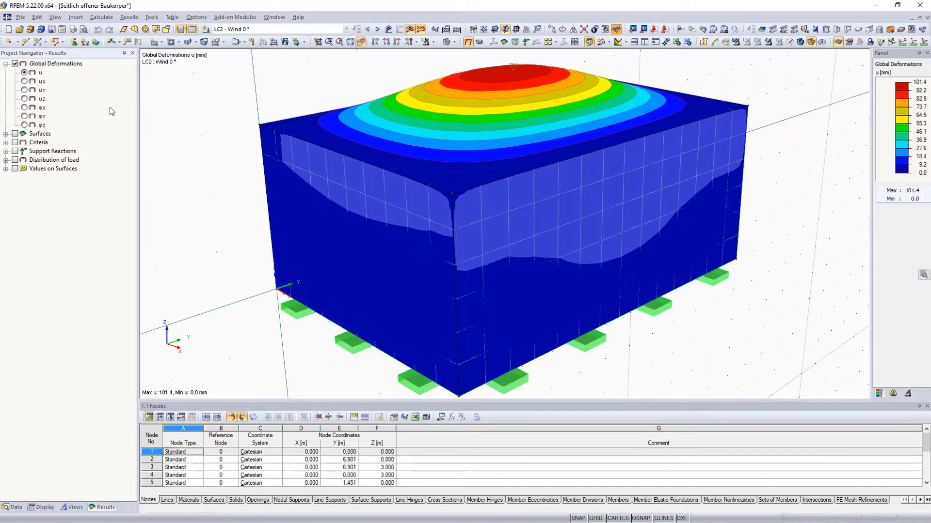